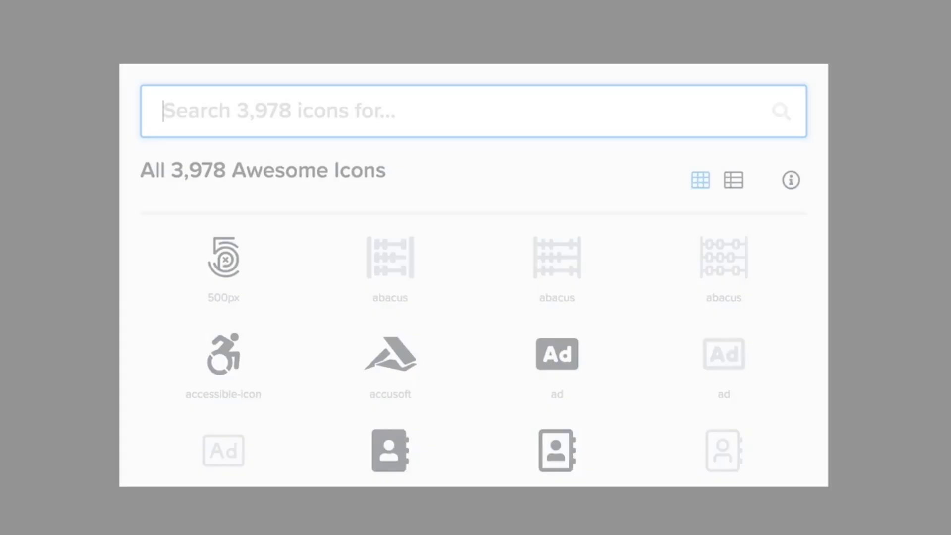
- Filter the Font Awesome gallery with the search 'shopping c' to list shopping icons
{"action": "type", "text": "shop"}
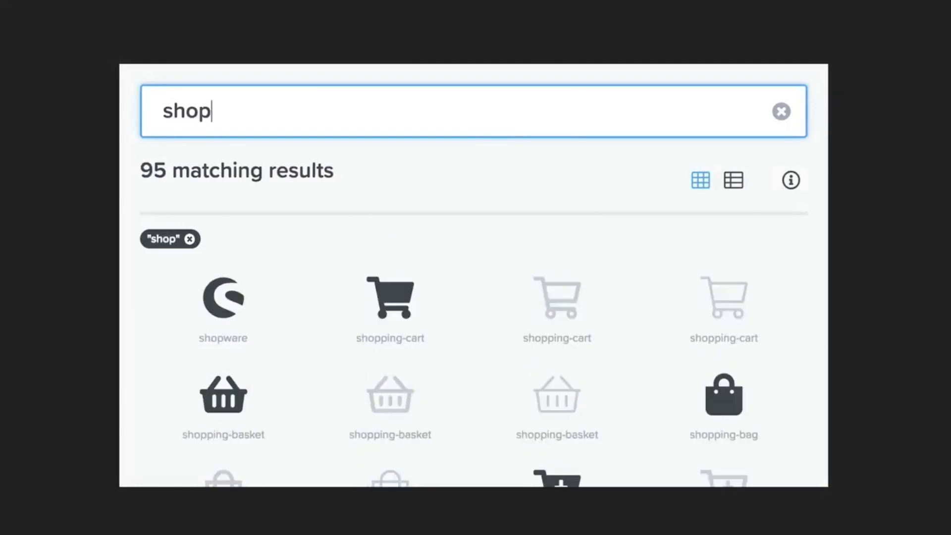
{"action": "type", "text": "ping c"}
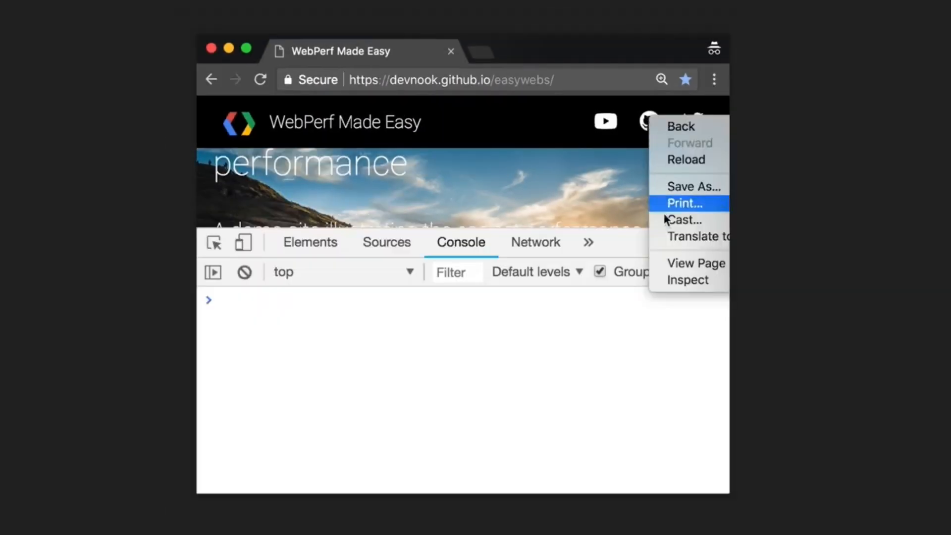
- Inspect the GitHub header logo and review the page's font requests (4 of 34)
{"action": "left_click", "coordinate": [687, 279]}
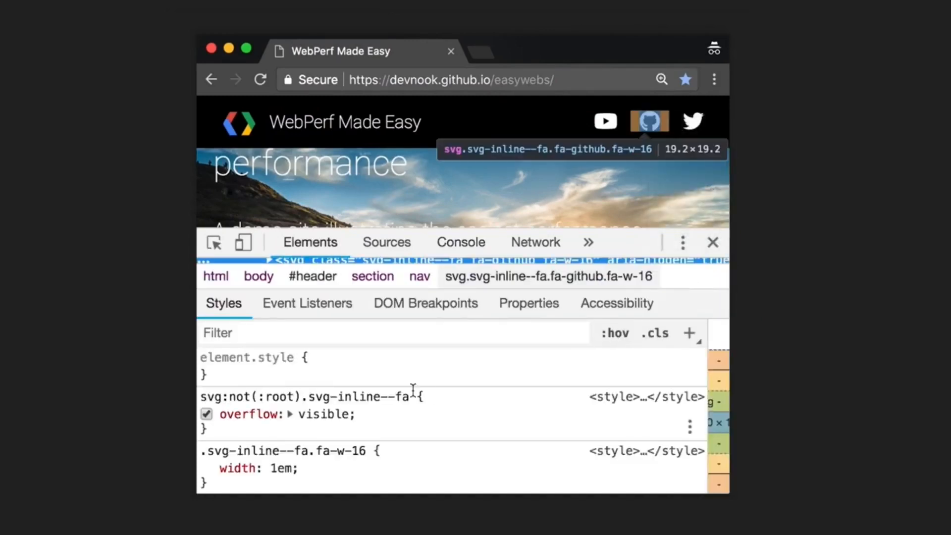
{"action": "scroll", "scroll_direction": "down", "scroll_amount": 3}
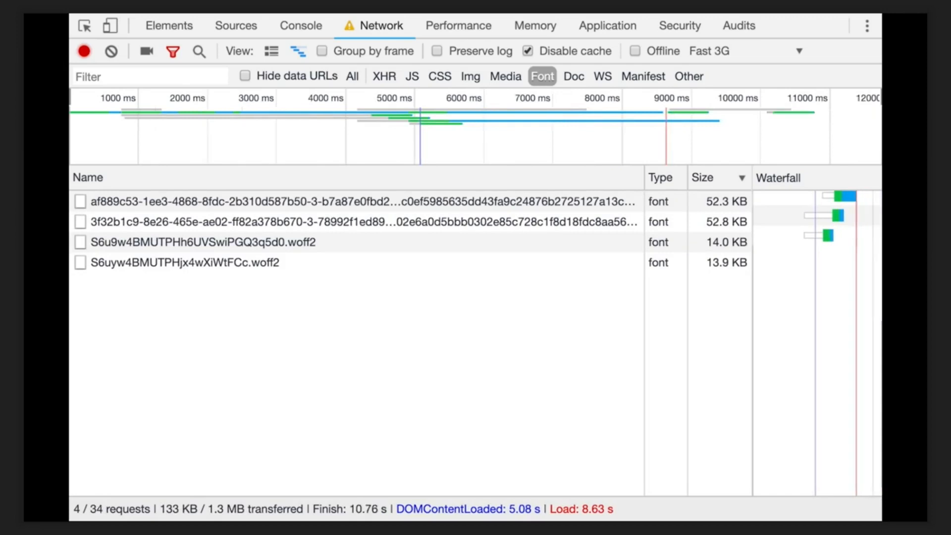
- Select the Facebook icon's li inside ul.fa-ul to reveal the social links markup
{"action": "left_click", "coordinate": [226, 229]}
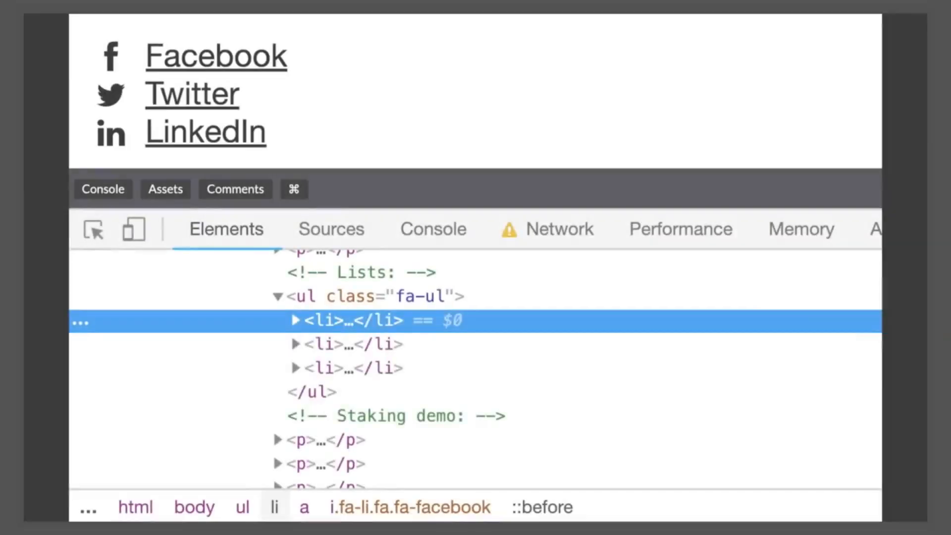
{"action": "left_click", "coordinate": [294, 320]}
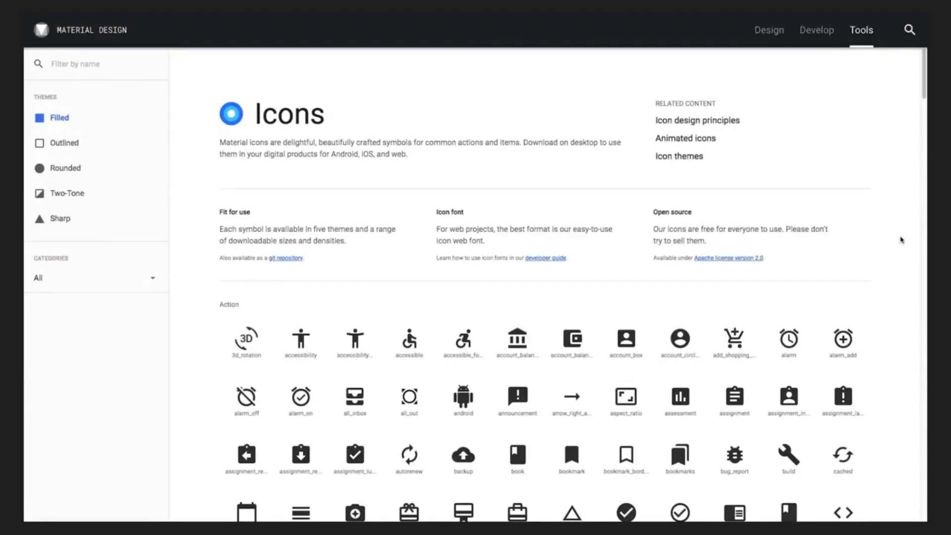
- Browse the Material Design icons, then the Simple Icons brand tiles with their hex codes
{"action": "scroll", "scroll_direction": "down", "scroll_amount": 3}
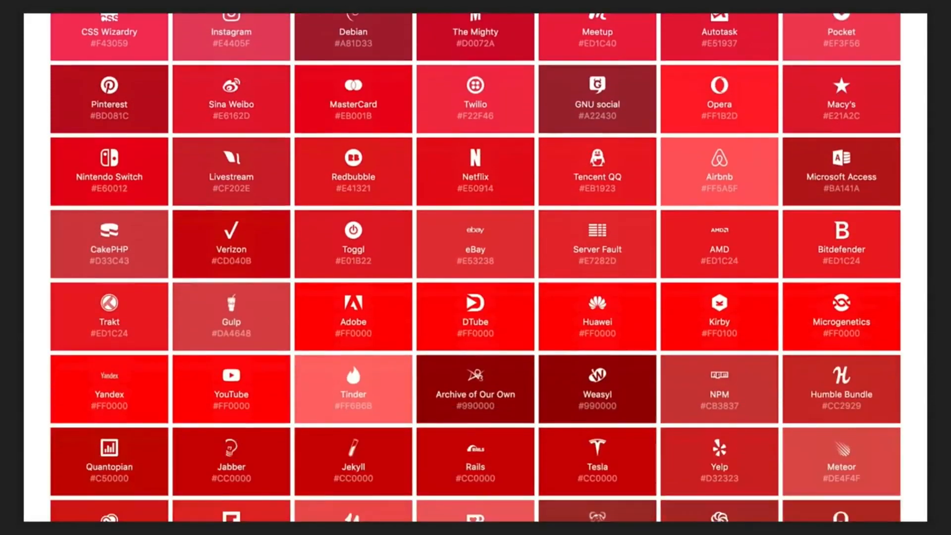
{"action": "scroll", "scroll_direction": "down", "scroll_amount": 3}
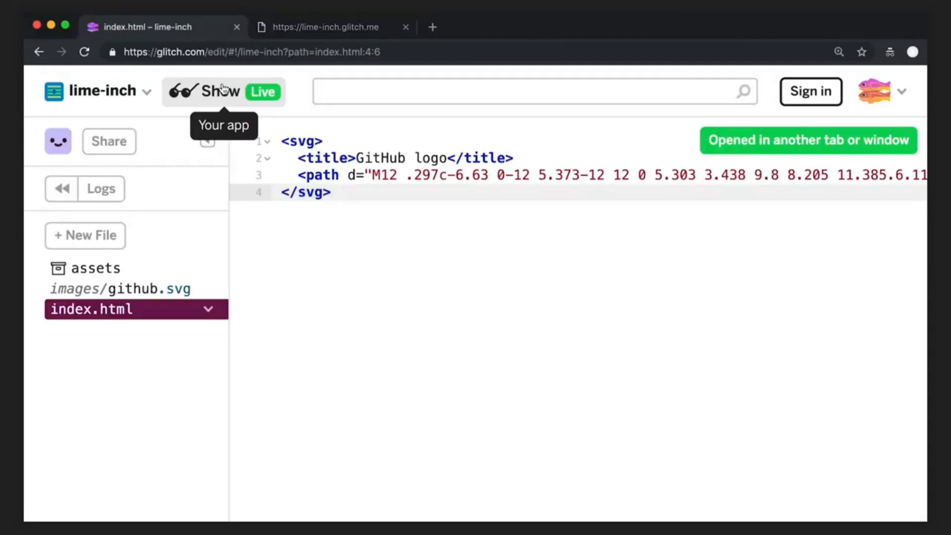
{"action": "mouse_move", "coordinate": [351, 198]}
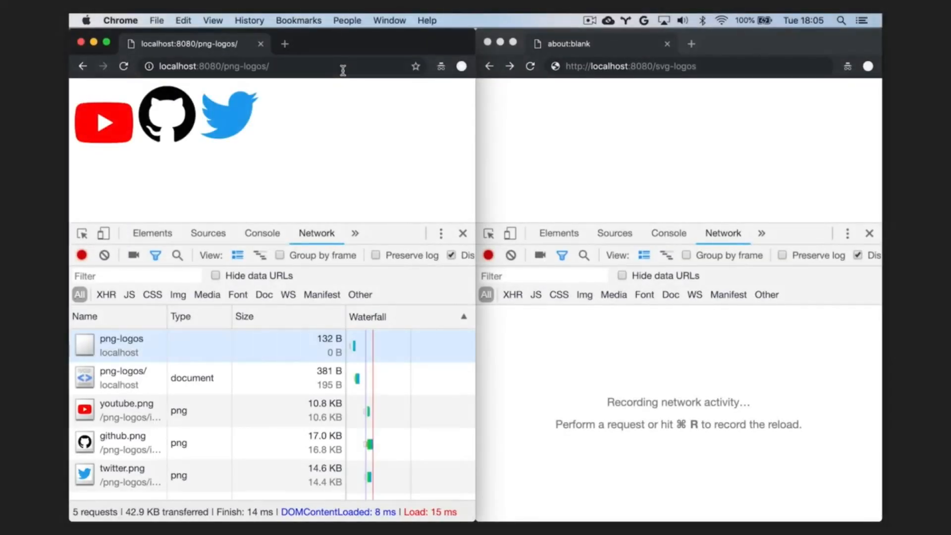
- Load localhost:8080/svg-logos in the second window to record its 2 network requests
{"action": "left_click", "coordinate": [631, 66]}
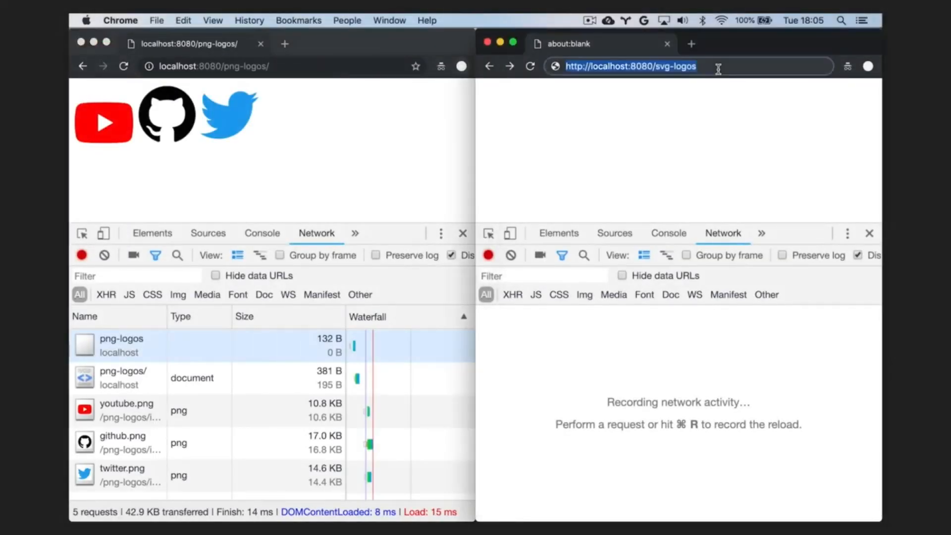
{"action": "key", "text": "Return"}
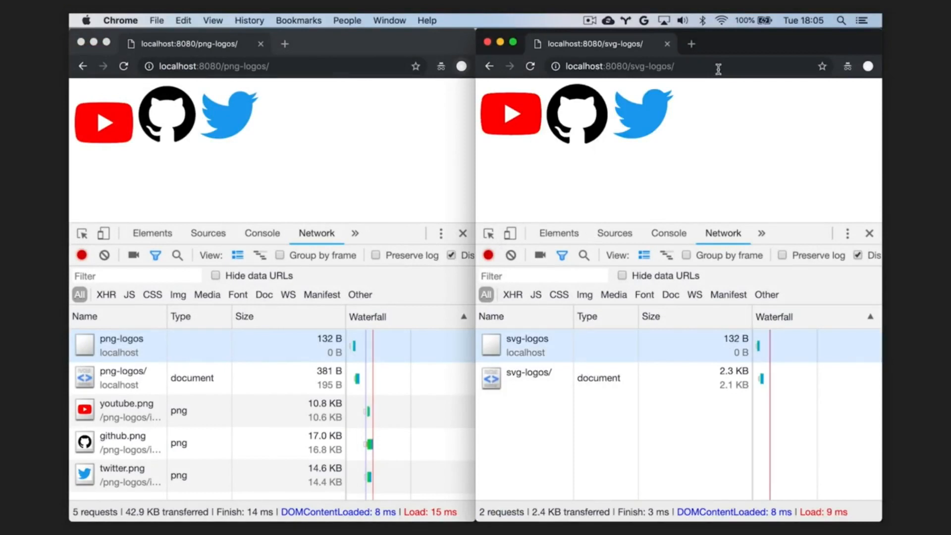